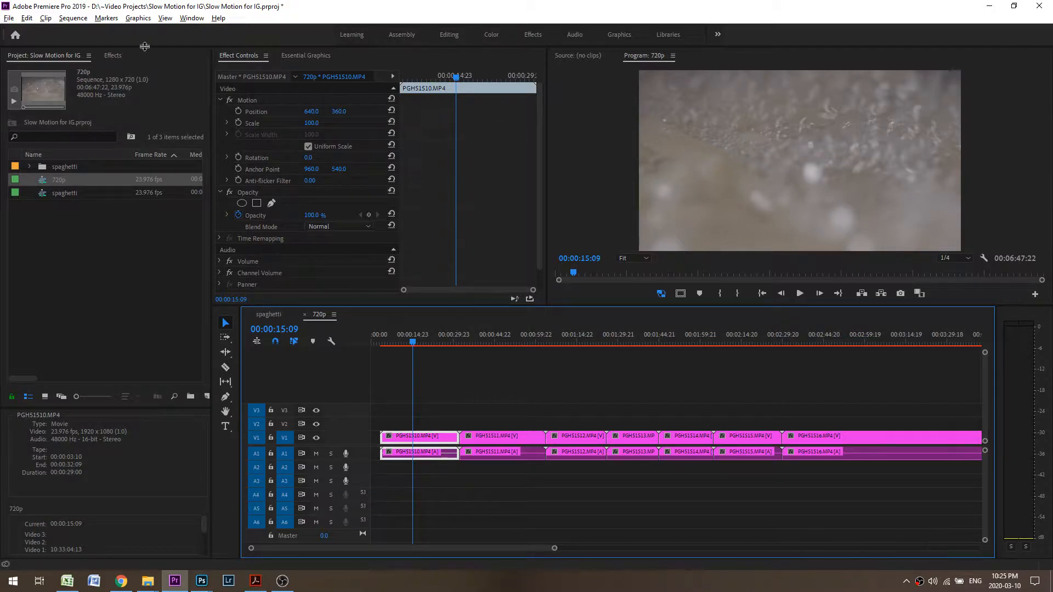
pyautogui.moveTo(151, 72)
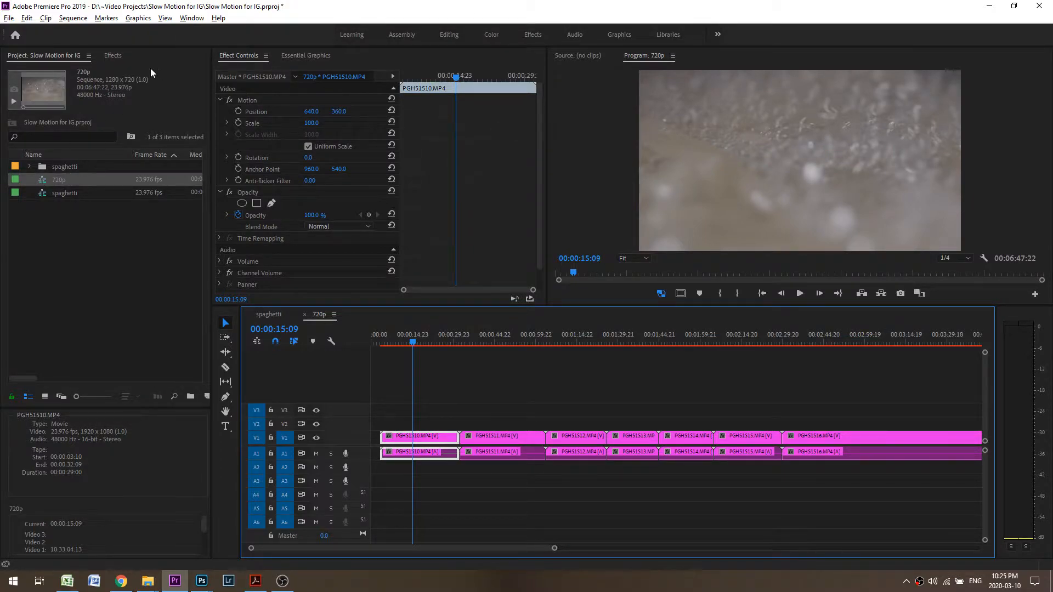
pyautogui.moveTo(432, 320)
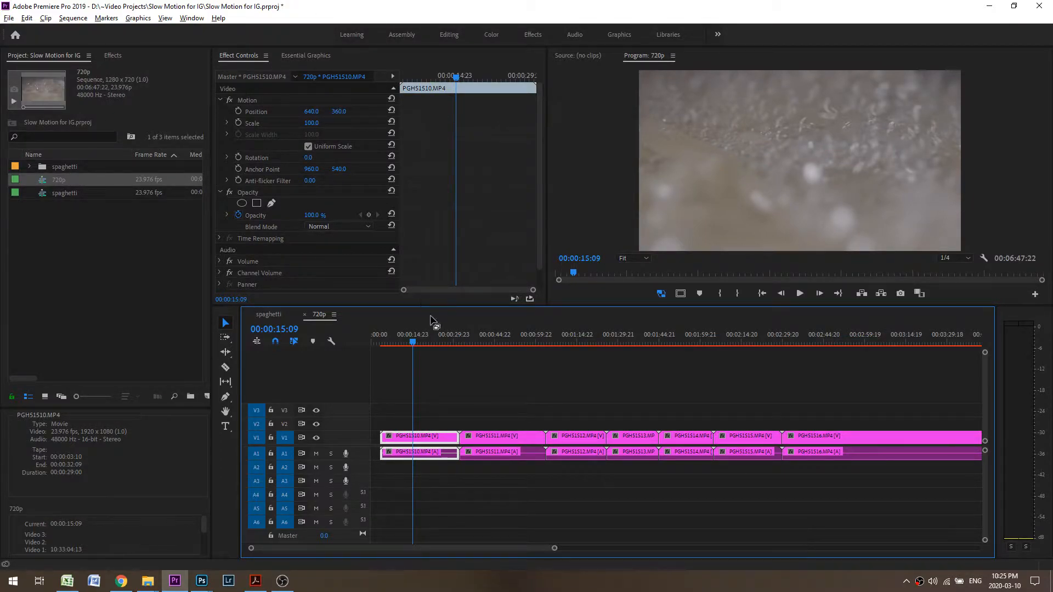
# - Move the playhead in the 720p sequence to 00:00:16:04
pyautogui.click(415, 342)
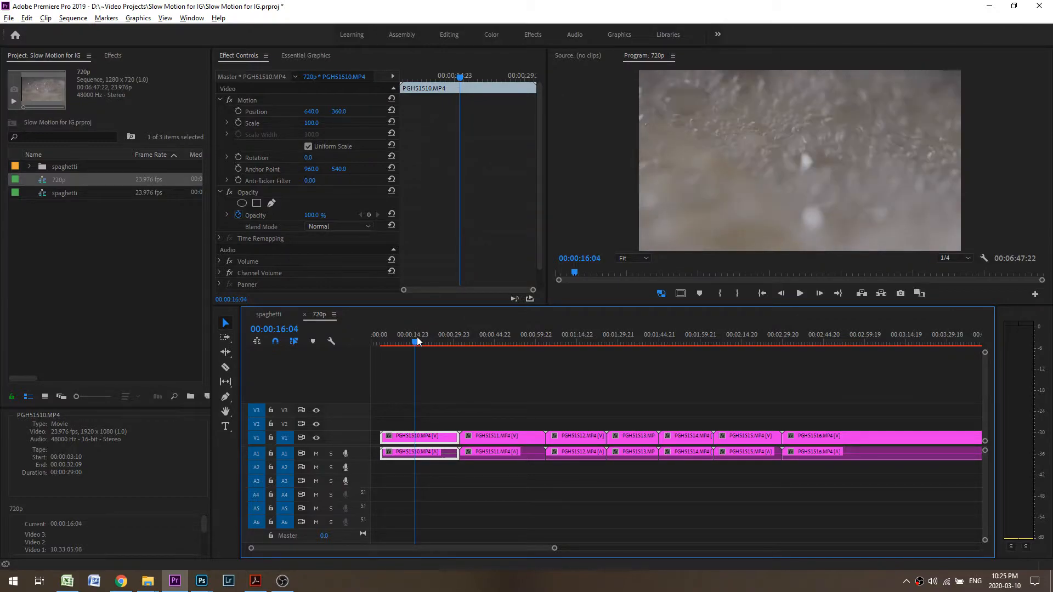
# - Open Export Settings for the 720p sequence via File > Export > Media
pyautogui.click(8, 19)
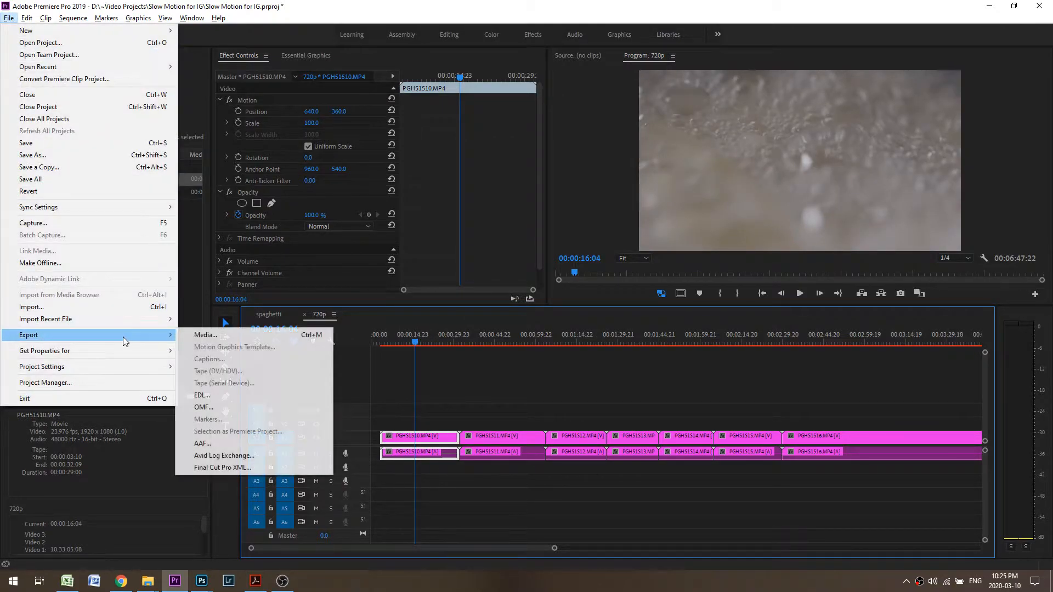
pyautogui.click(204, 334)
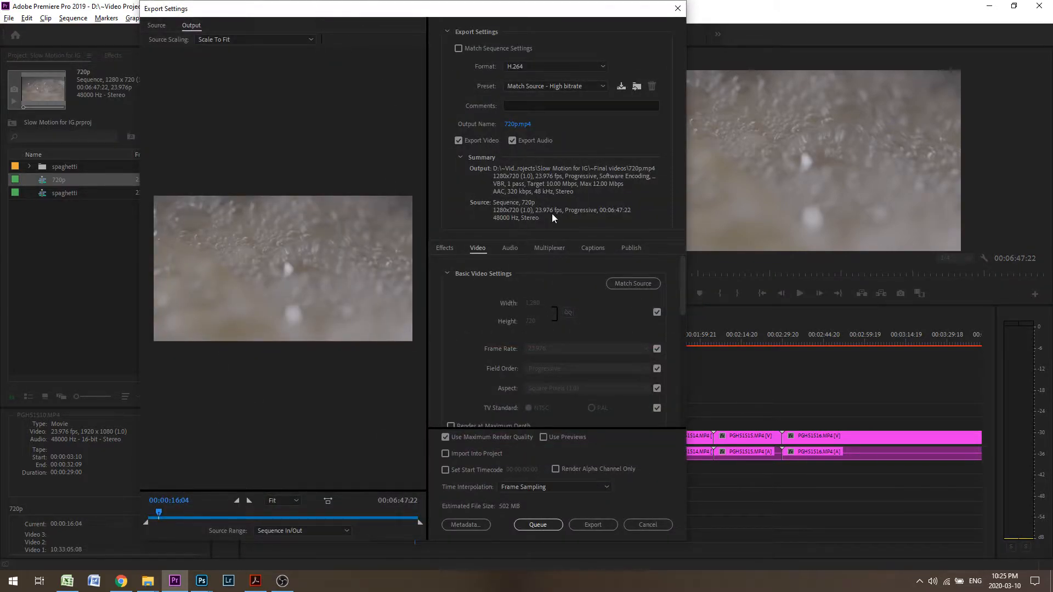
pyautogui.moveTo(475, 66)
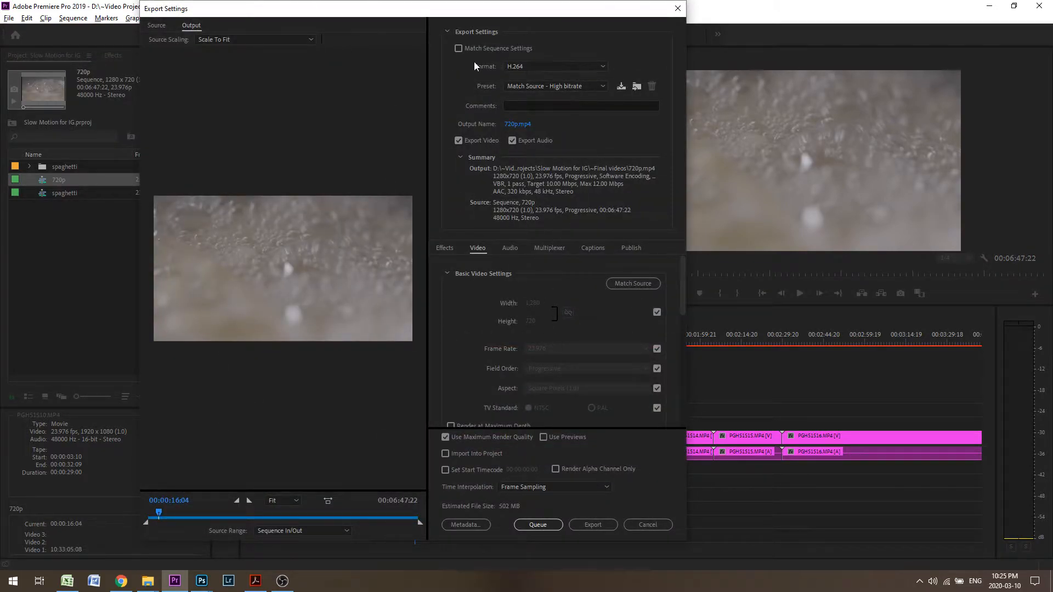
pyautogui.moveTo(523, 74)
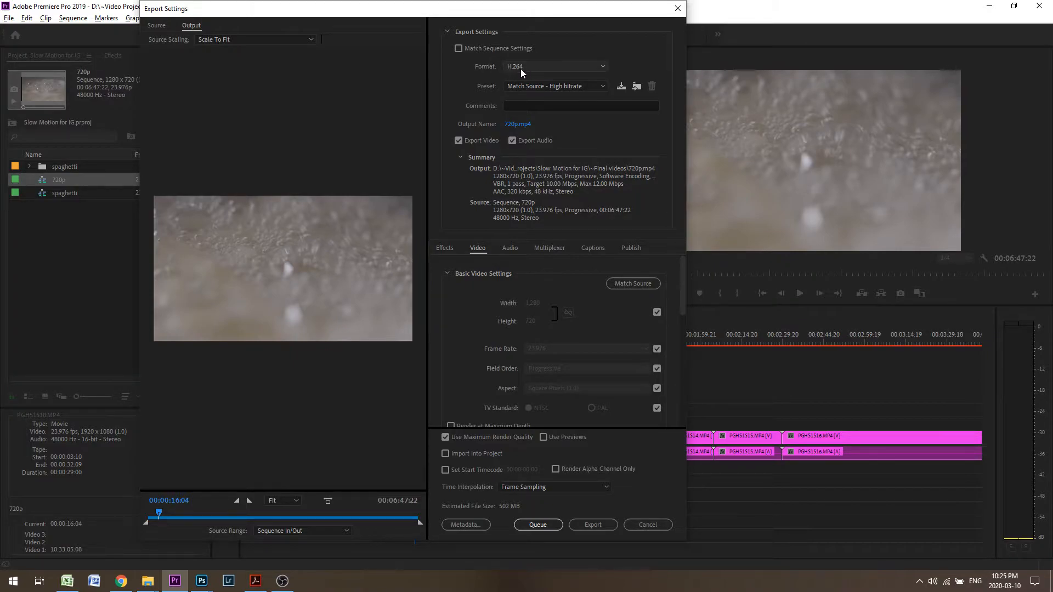
pyautogui.moveTo(555, 86)
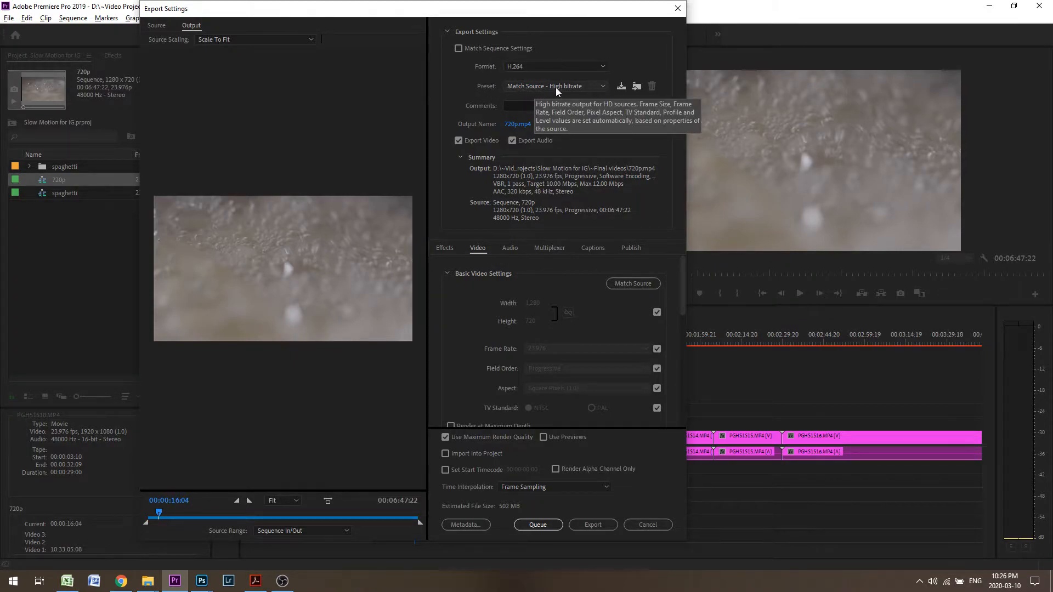
pyautogui.moveTo(538, 329)
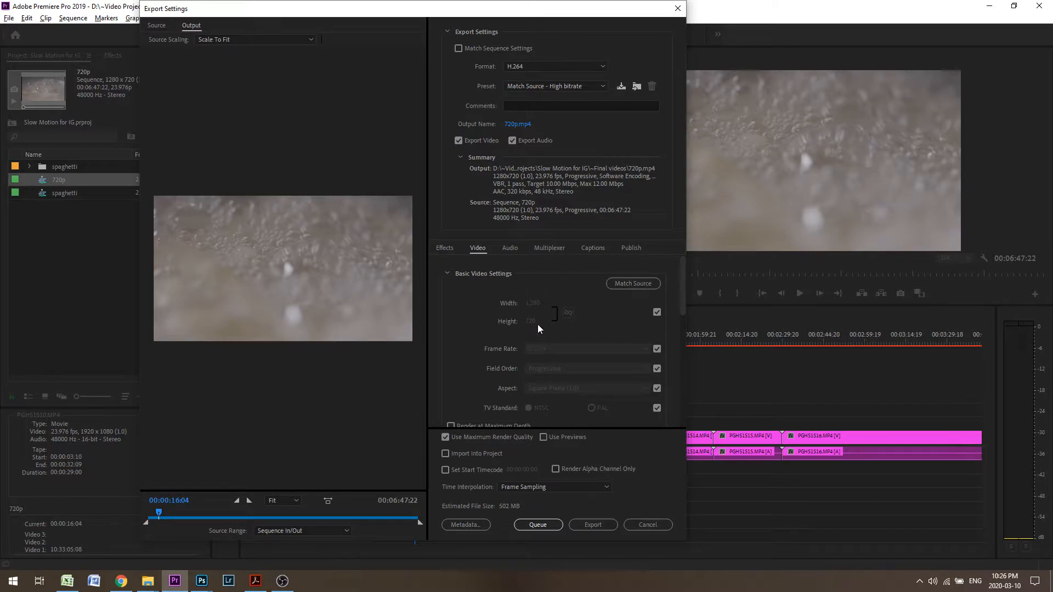
pyautogui.moveTo(544, 274)
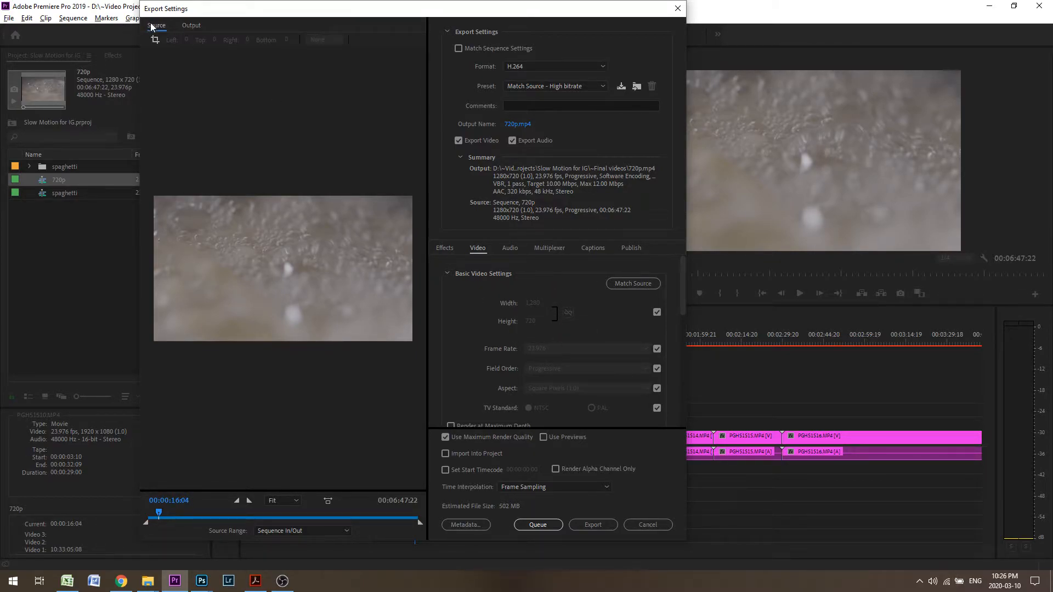
# - Crop 88 px from top and bottom and unlink output size to 1280×544
pyautogui.click(154, 39)
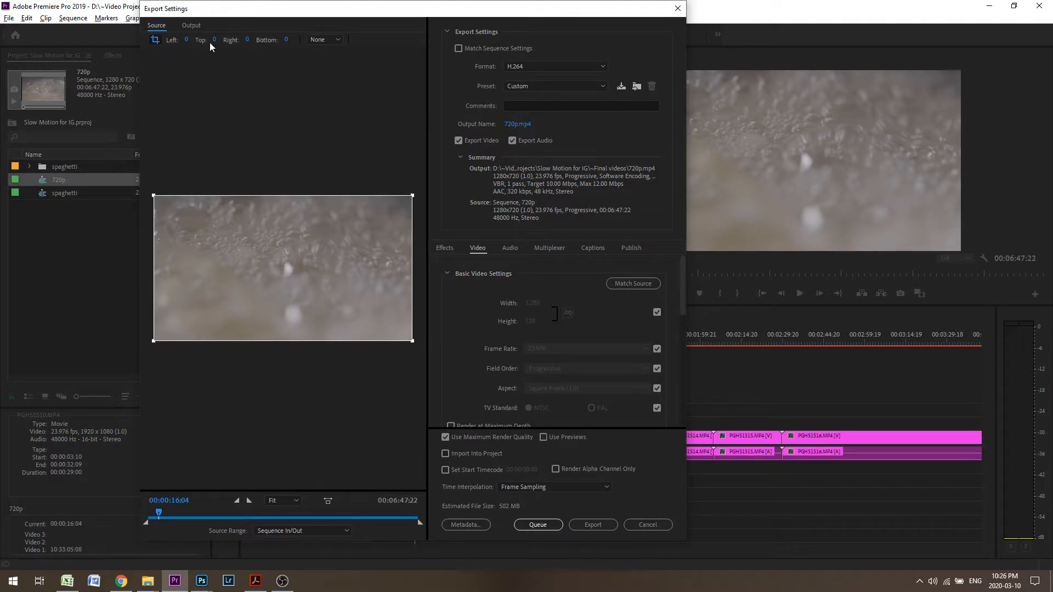
pyautogui.tripleClick(210, 39)
pyautogui.write('88')
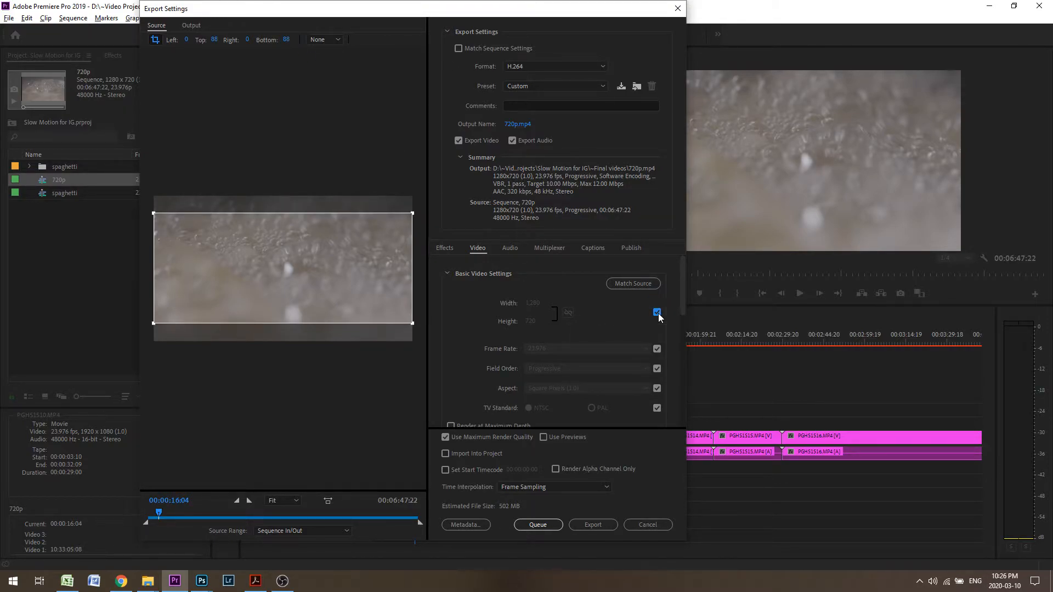
pyautogui.click(658, 312)
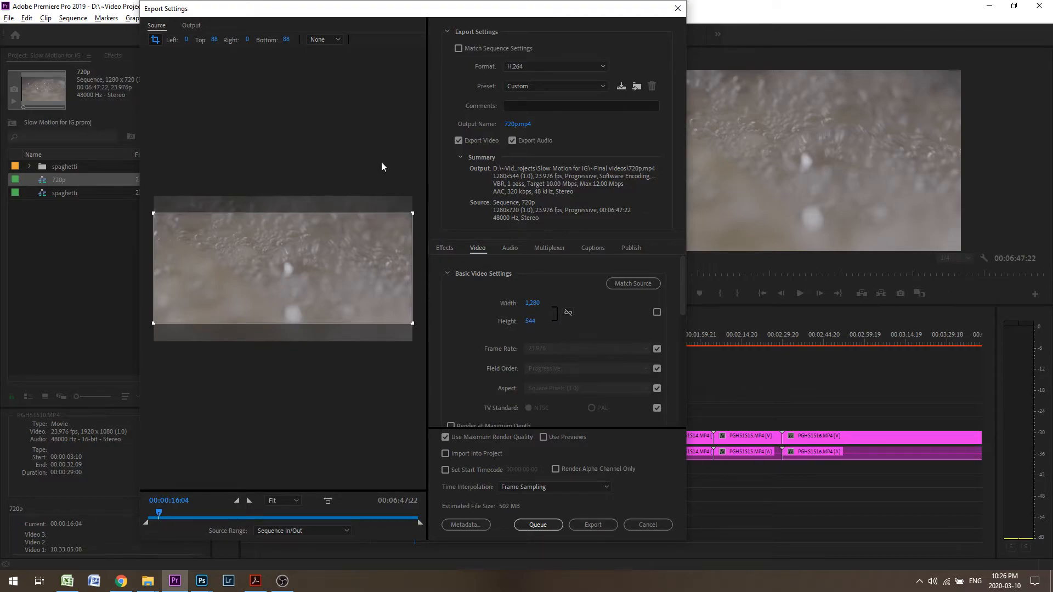
# - Enable Render at Maximum Depth and set bitrate encoding to VBR 2-pass at 19.62 Mbps
pyautogui.click(191, 24)
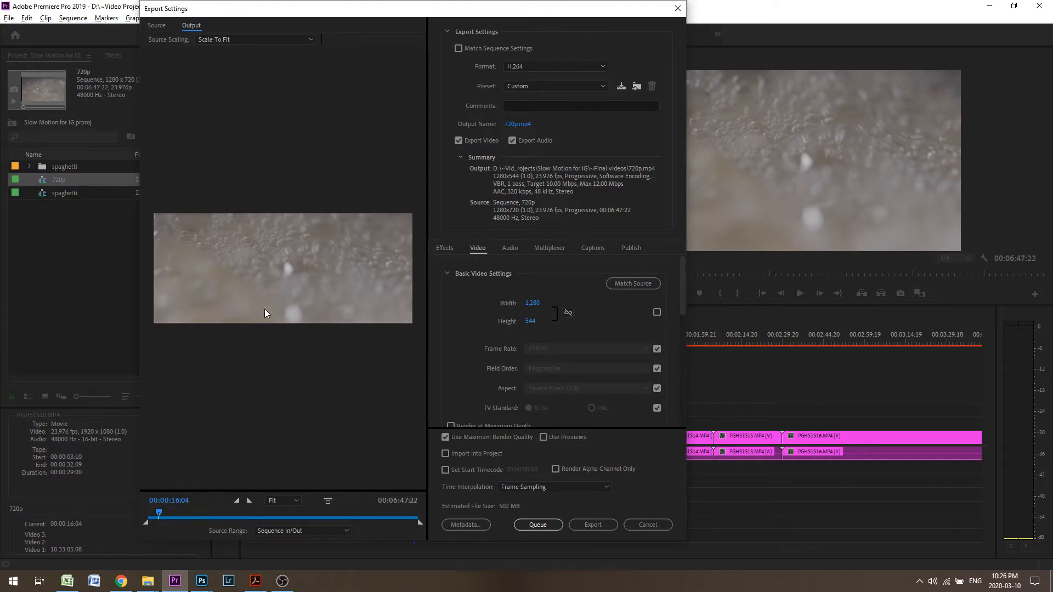
pyautogui.moveTo(515, 391)
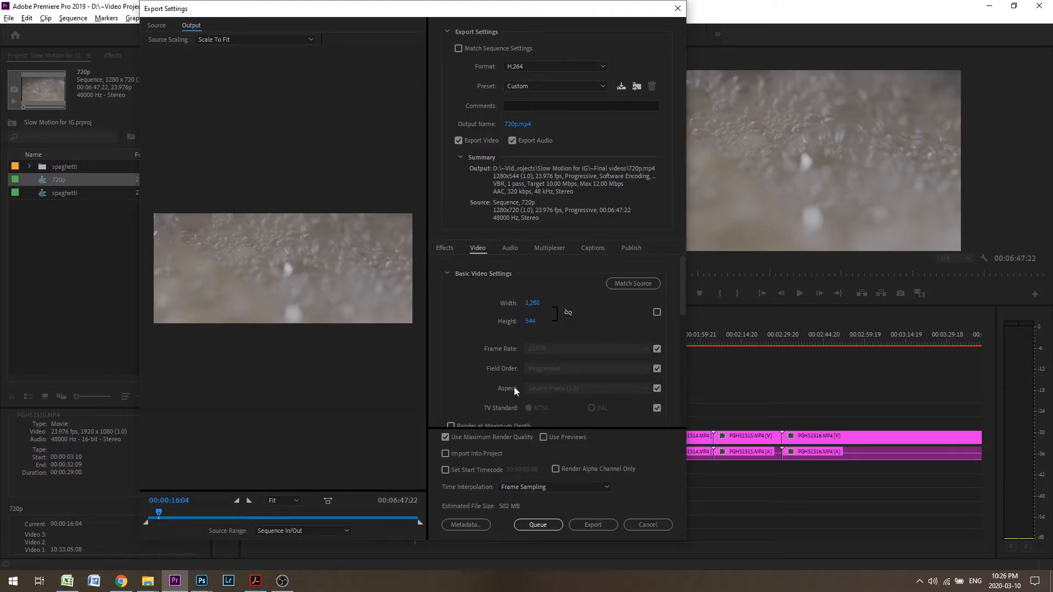
pyautogui.scroll(-3)
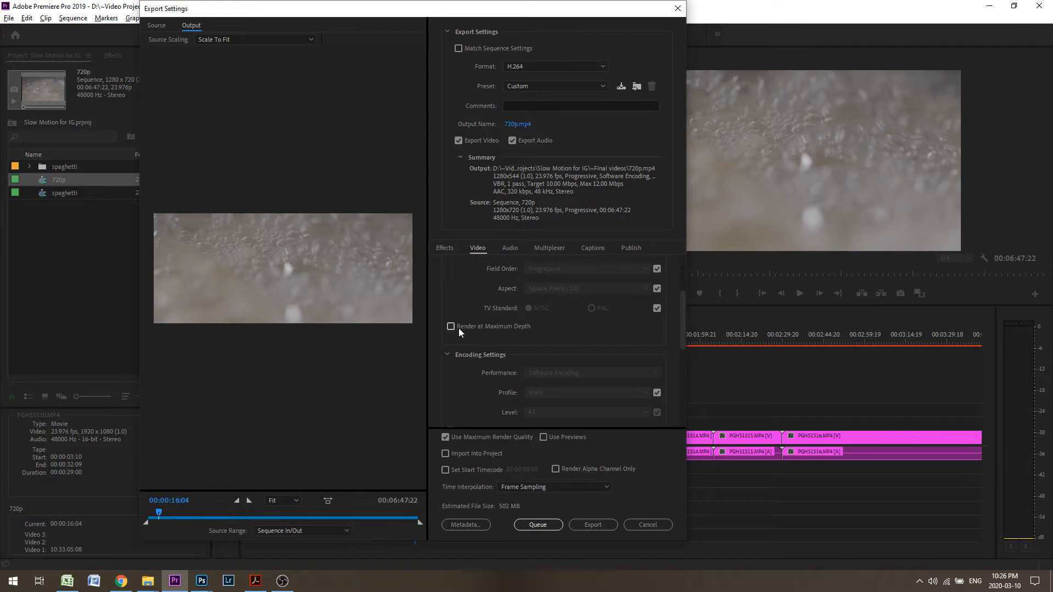
pyautogui.click(451, 326)
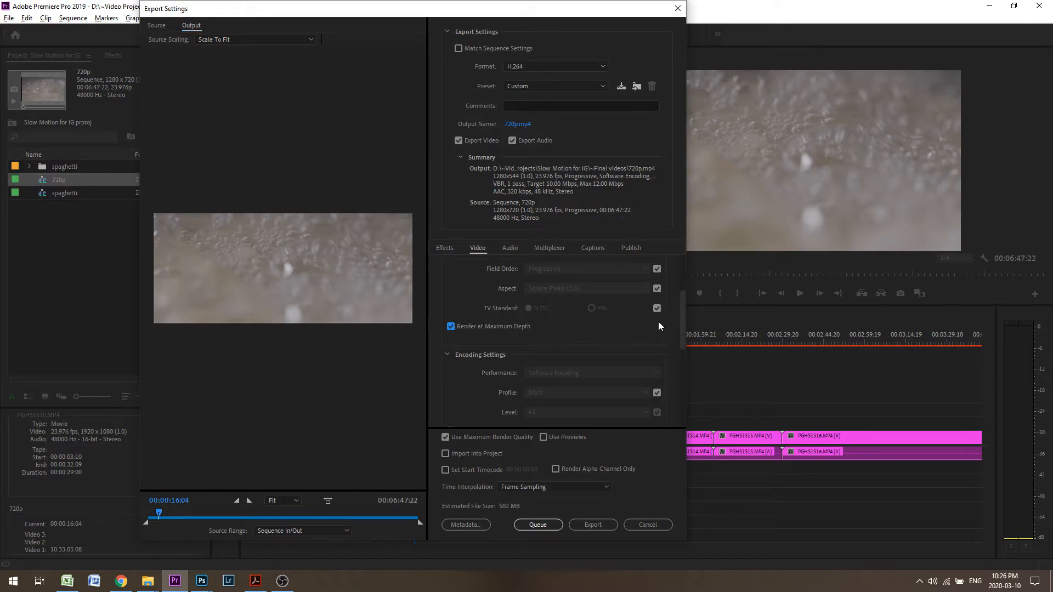
pyautogui.scroll(-3)
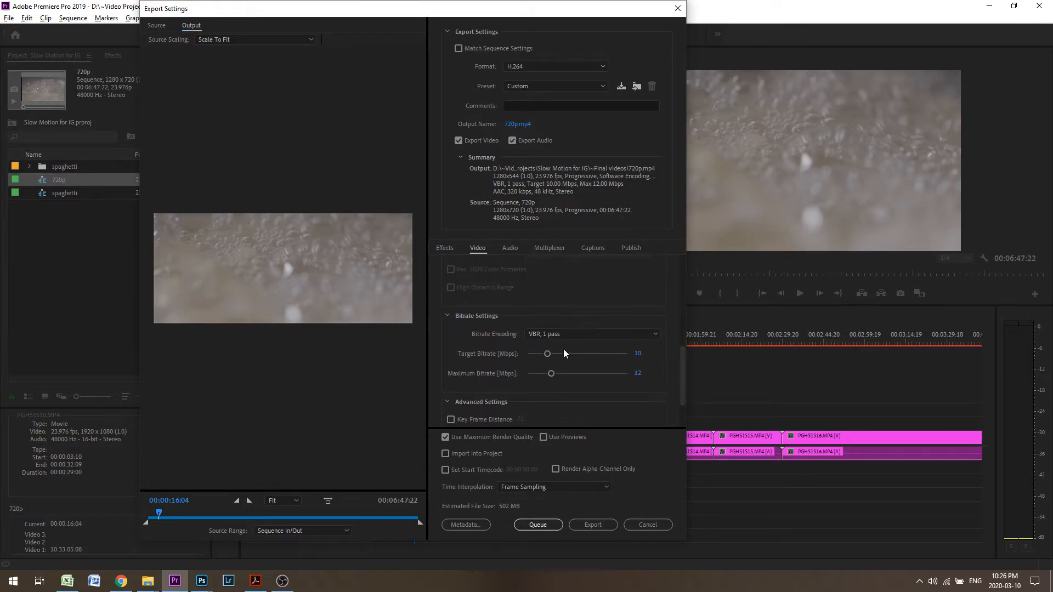
pyautogui.click(592, 334)
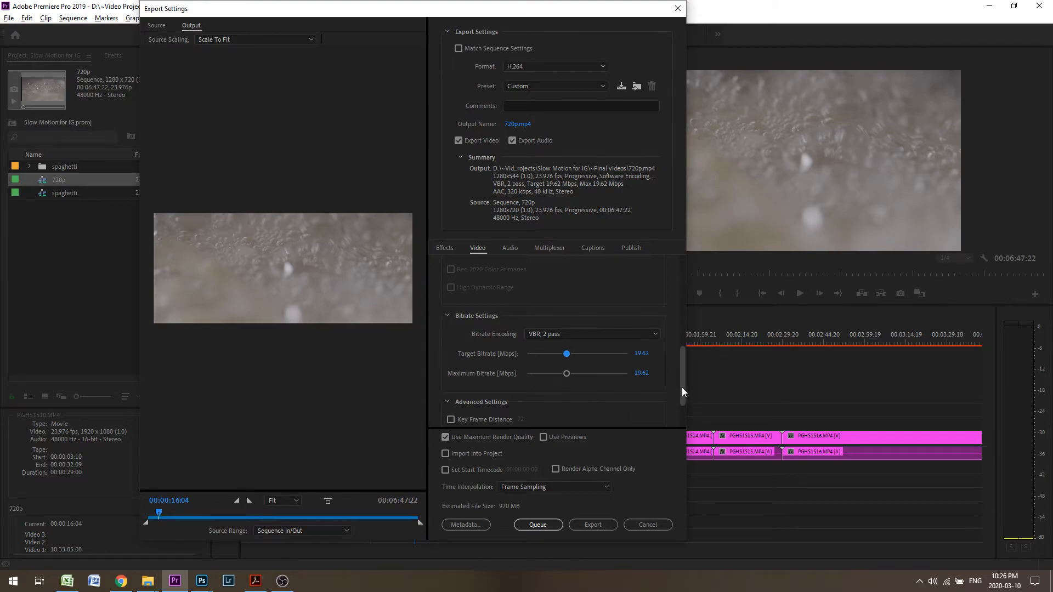
pyautogui.scroll(-3)
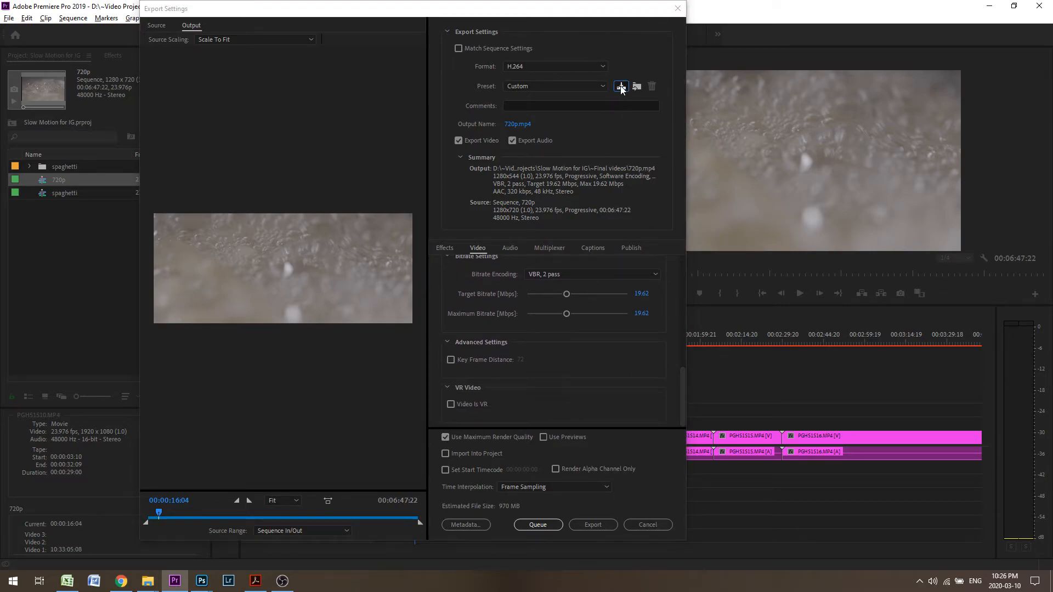
# - Save the settings as preset 'Anamorphic 720p (from a 720p Timeline)'
pyautogui.click(619, 86)
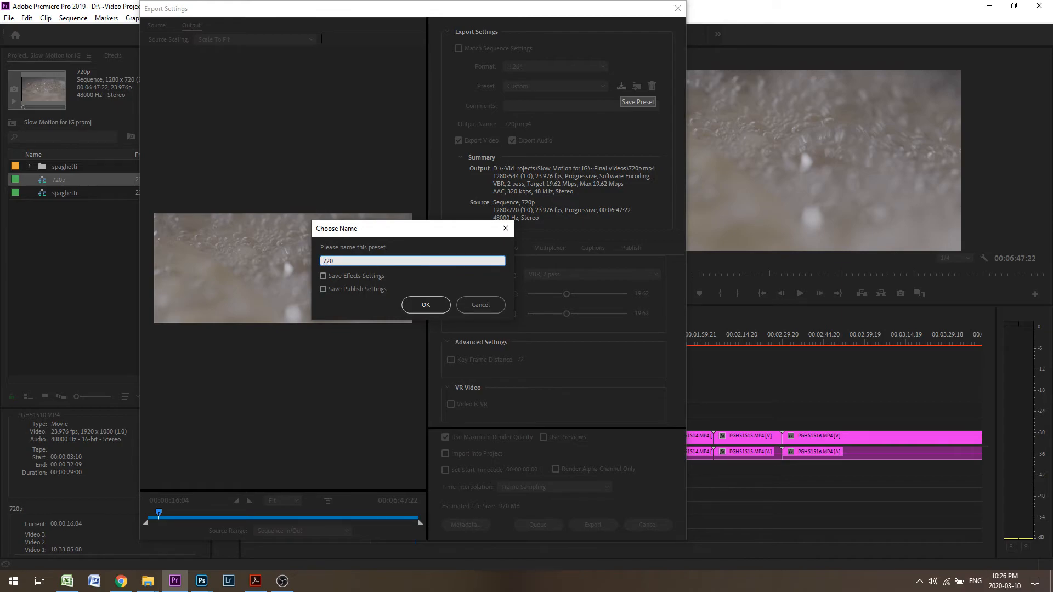
pyautogui.write('A')
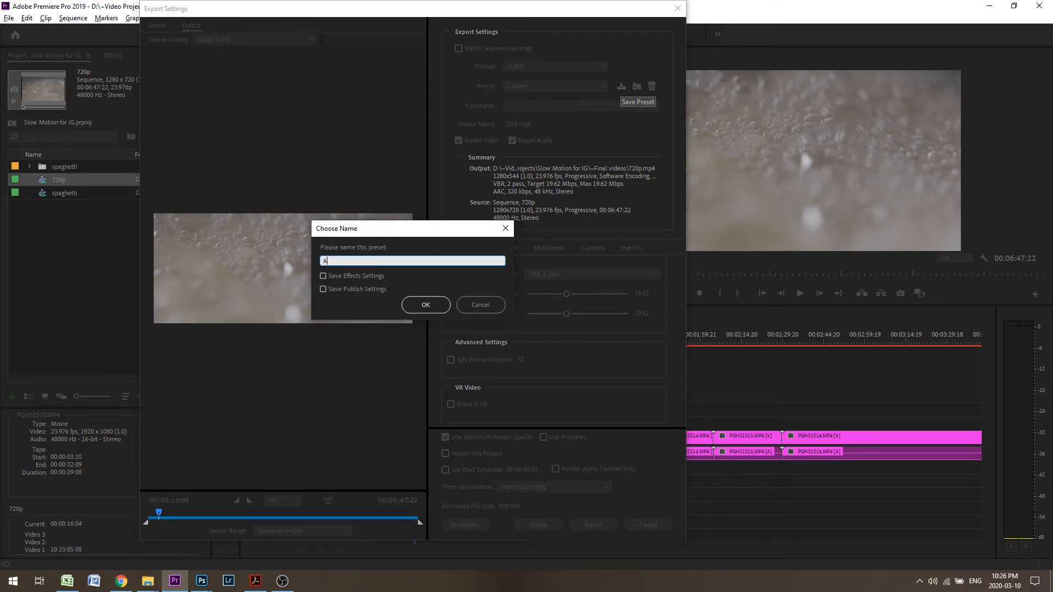
pyautogui.write('Anamorphic 720p (from a')
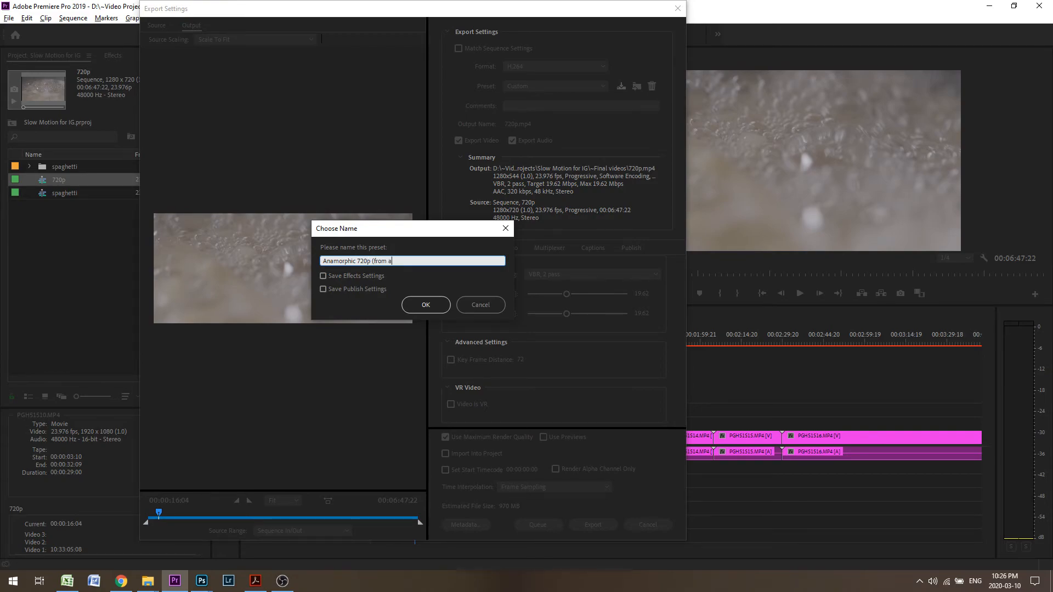
pyautogui.write('720p GTIm')
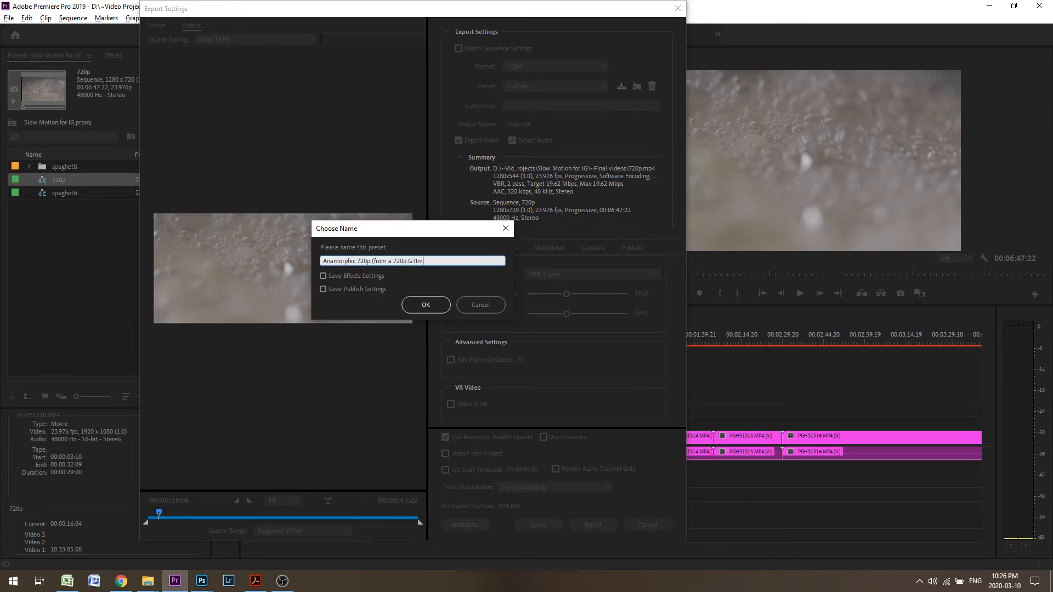
pyautogui.write('Timeline)')
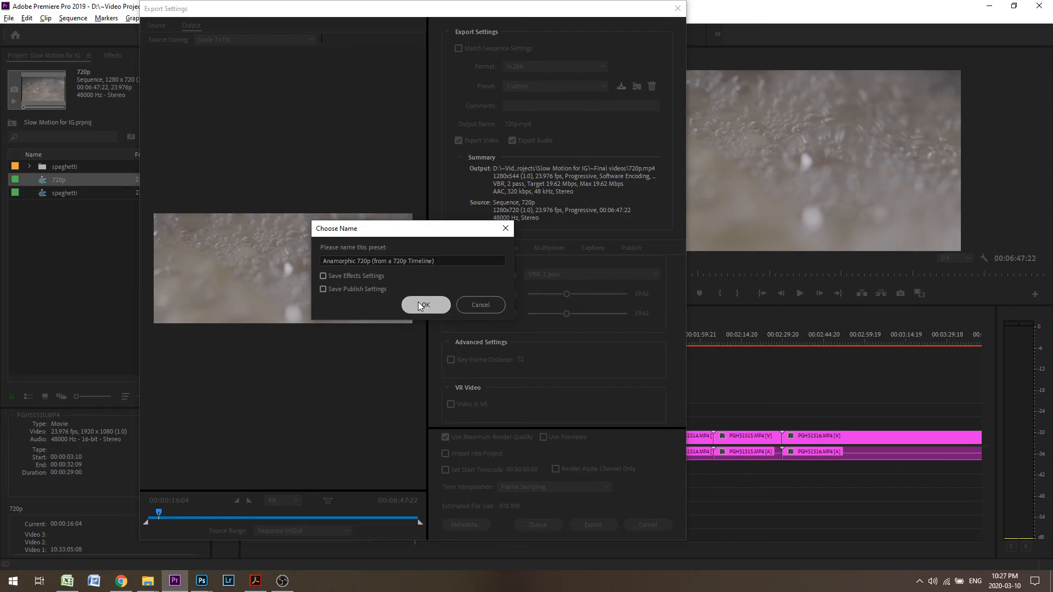
pyautogui.click(425, 305)
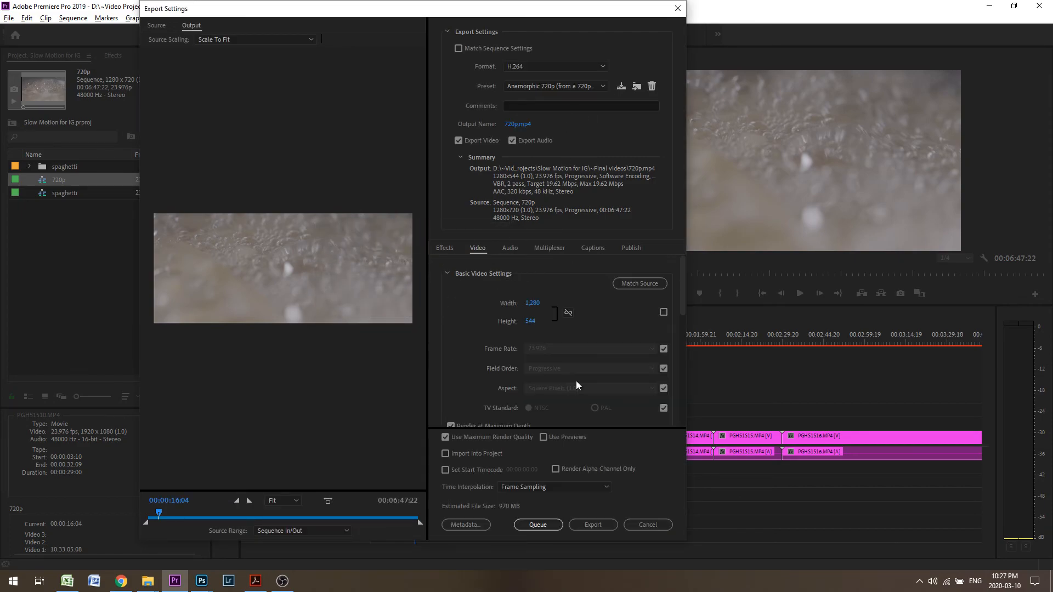